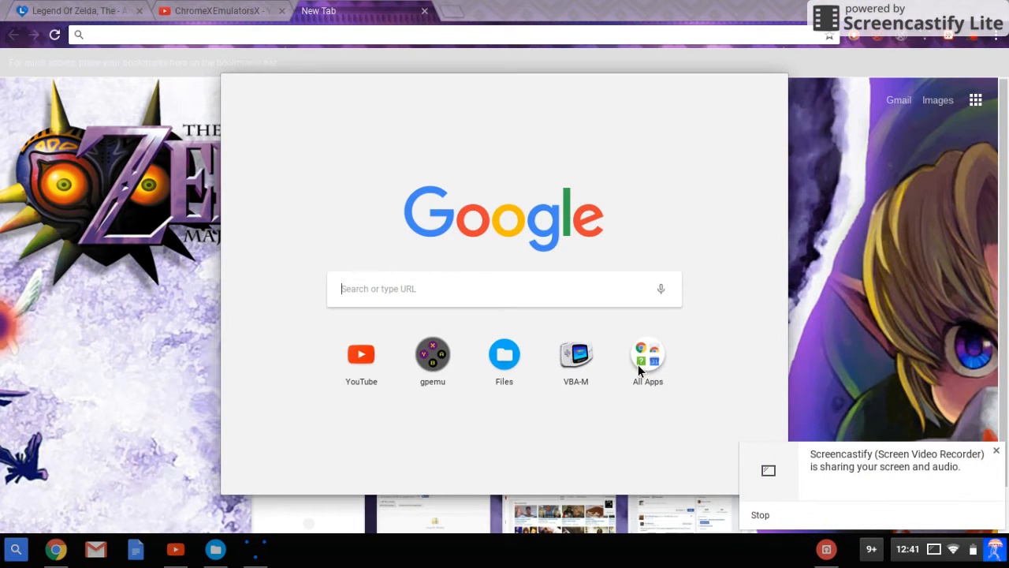
Launch the Chrome Web Store from the second page of the All Apps list
{"action": "left_click", "coordinate": [647, 353]}
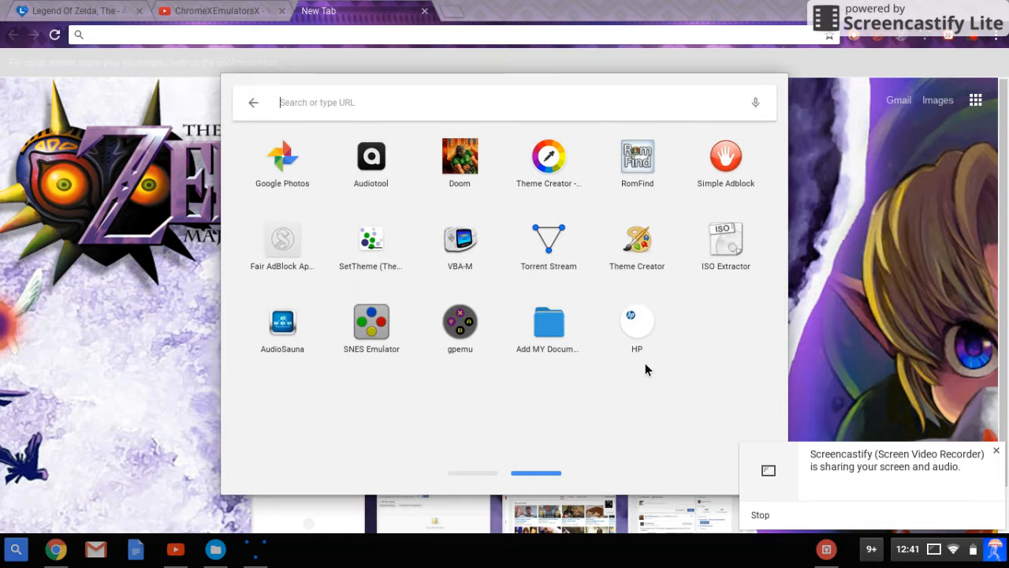
{"action": "left_click", "coordinate": [473, 473]}
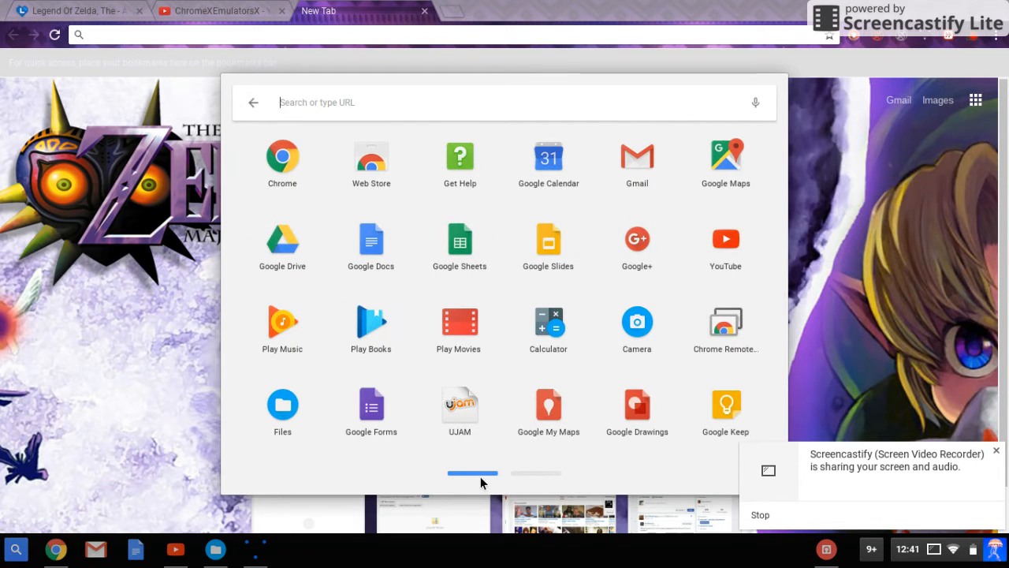
{"action": "left_click", "coordinate": [370, 157]}
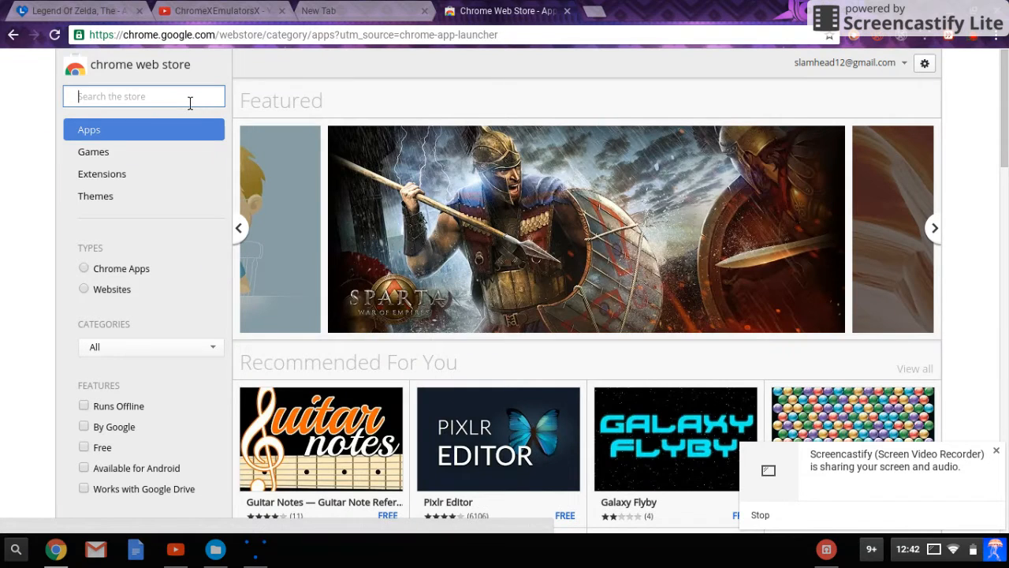
Search the store for 'vba' to find VBA-M, then return to the Zelda ROM page
{"action": "type", "text": "vba"}
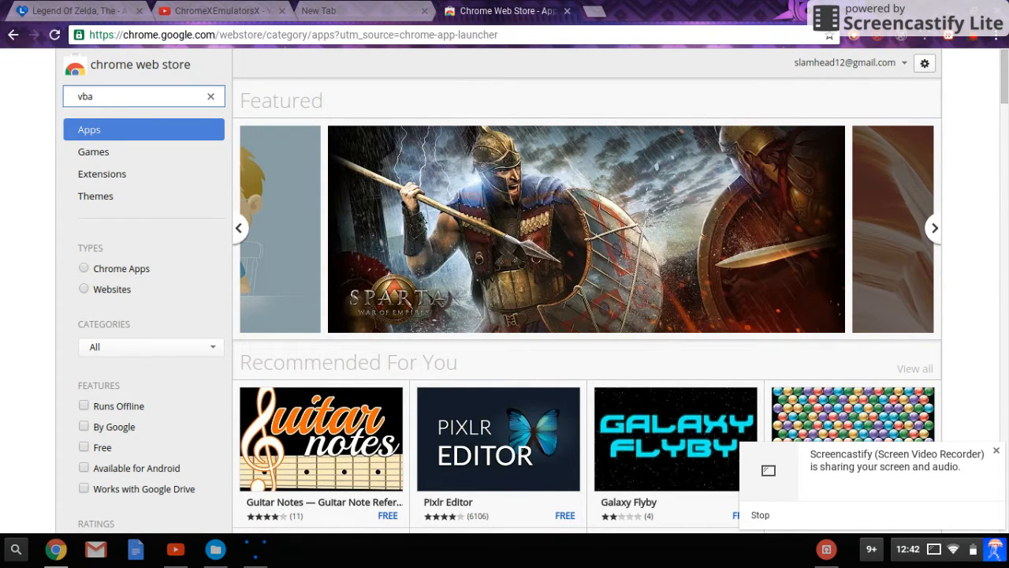
{"action": "key", "text": "Enter"}
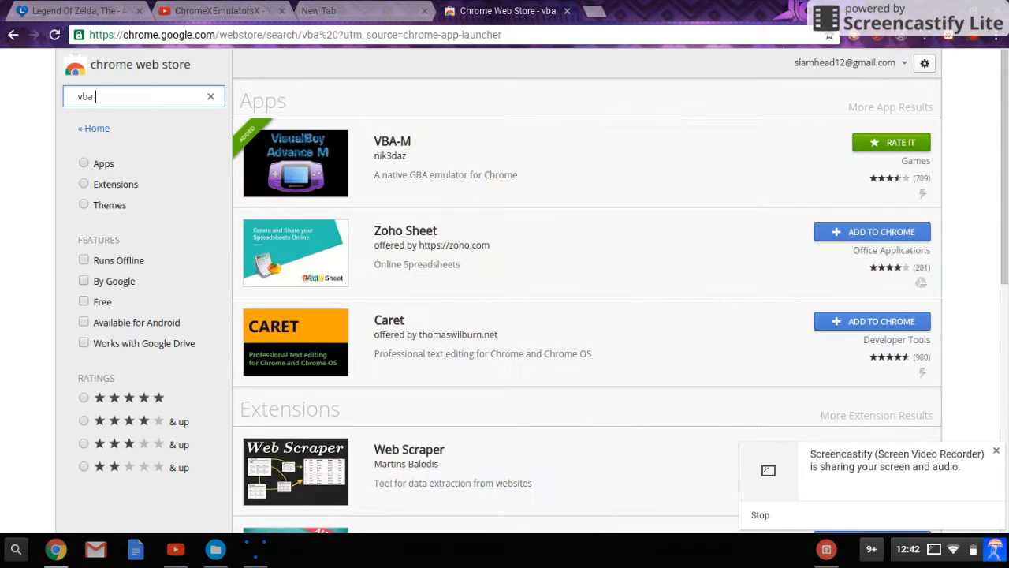
{"action": "mouse_move", "coordinate": [768, 142]}
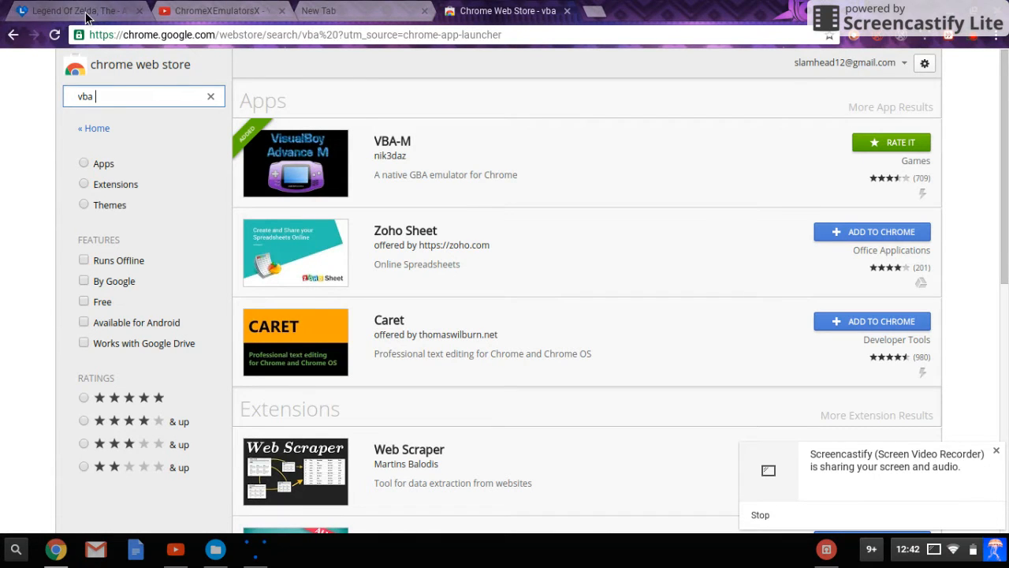
{"action": "left_click", "coordinate": [76, 10]}
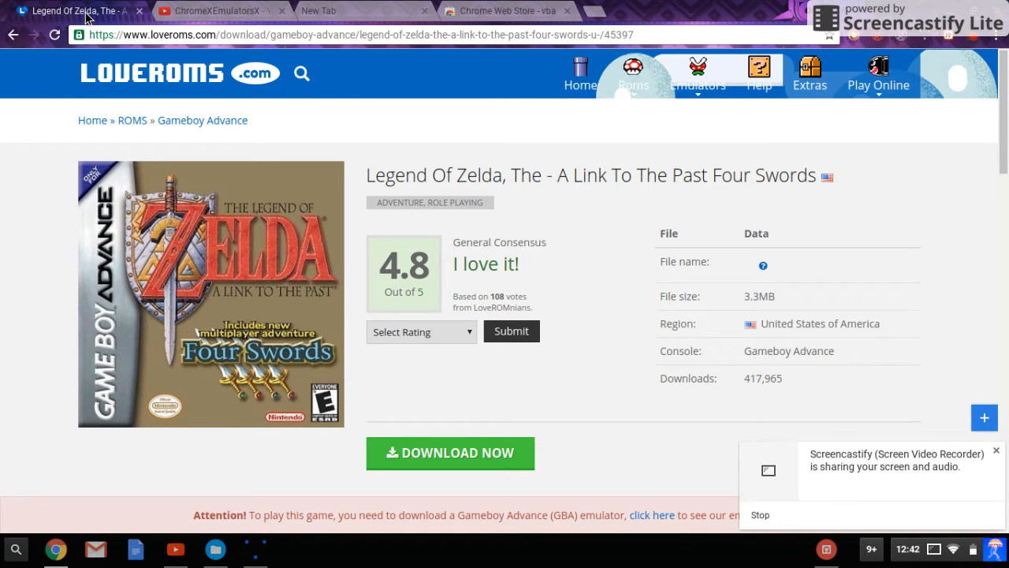
{"action": "mouse_move", "coordinate": [571, 276]}
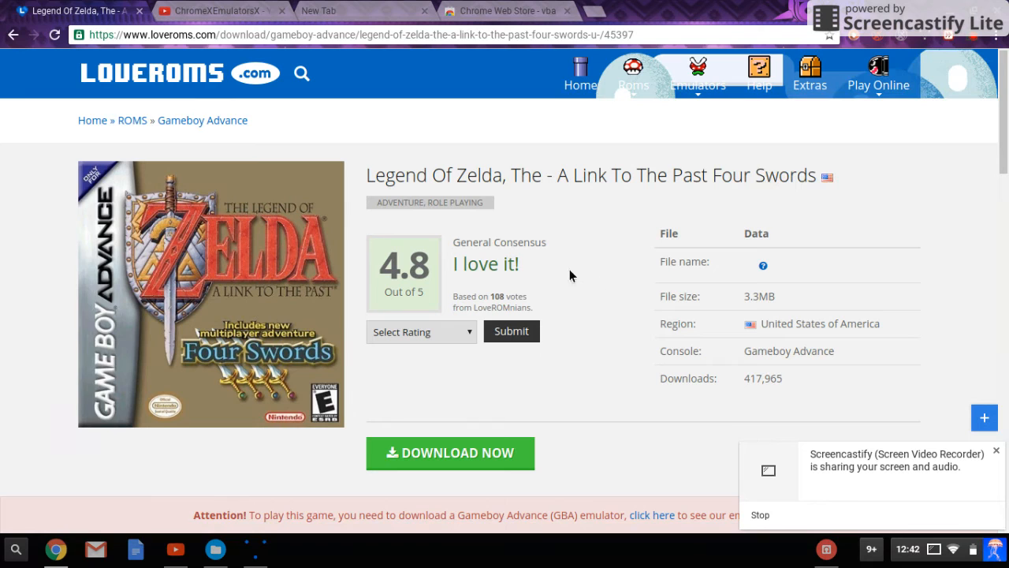
{"action": "mouse_move", "coordinate": [786, 233]}
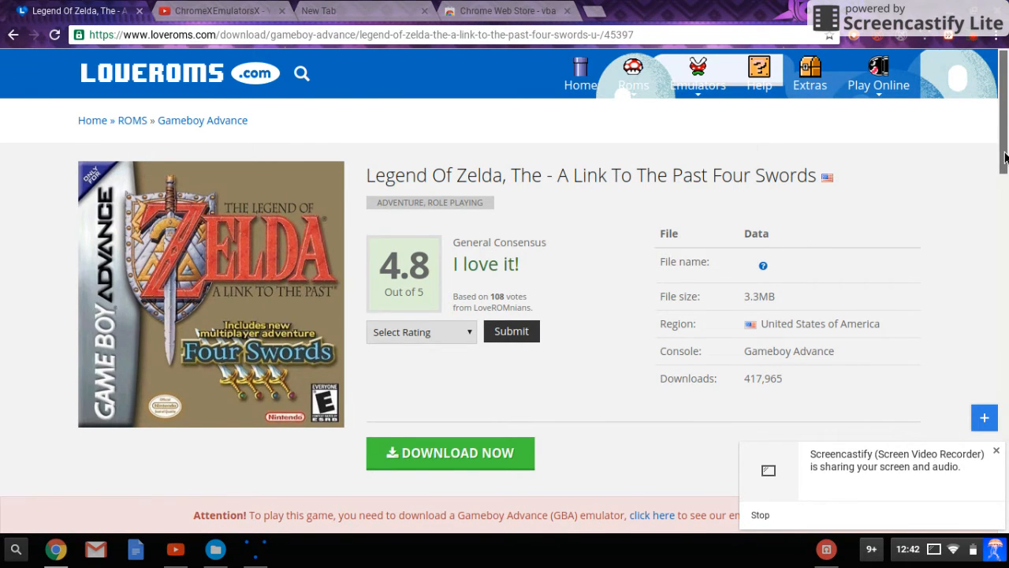
{"action": "scroll", "scroll_direction": "down", "scroll_amount": 3}
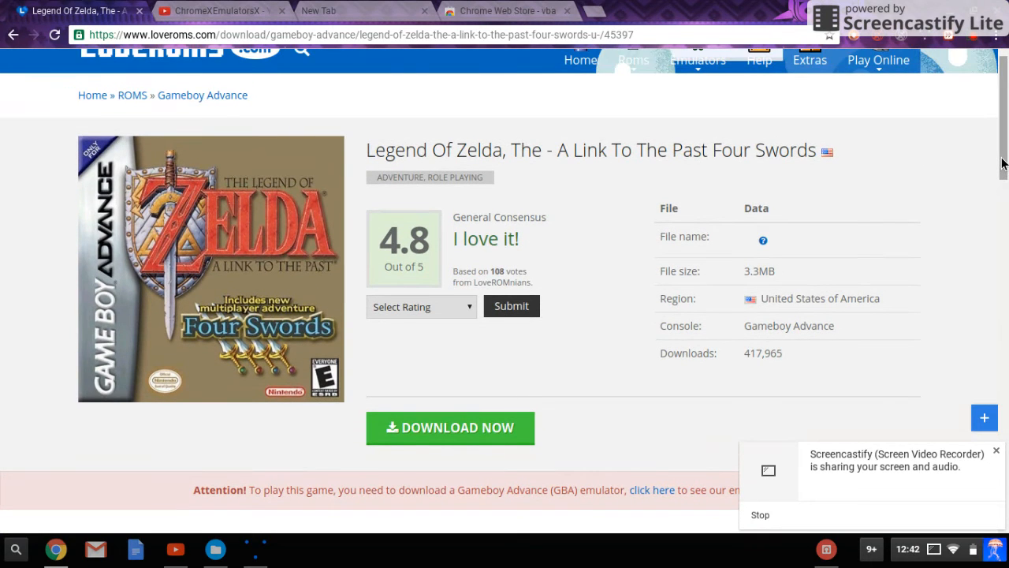
{"action": "mouse_move", "coordinate": [537, 205]}
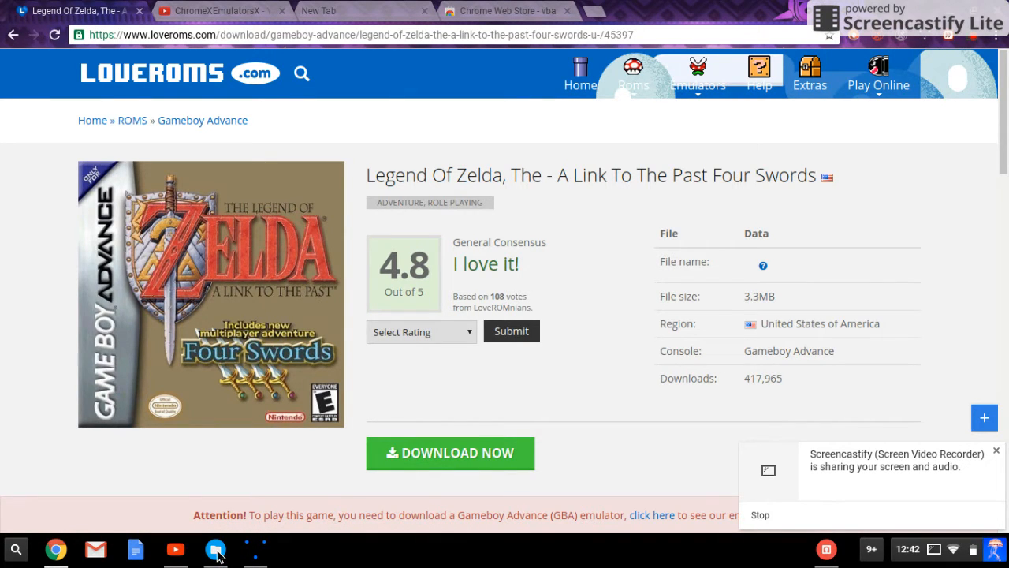
Launch Files and open tony_hawks_underground_2.zip in Downloads > Roms
{"action": "left_click", "coordinate": [214, 549]}
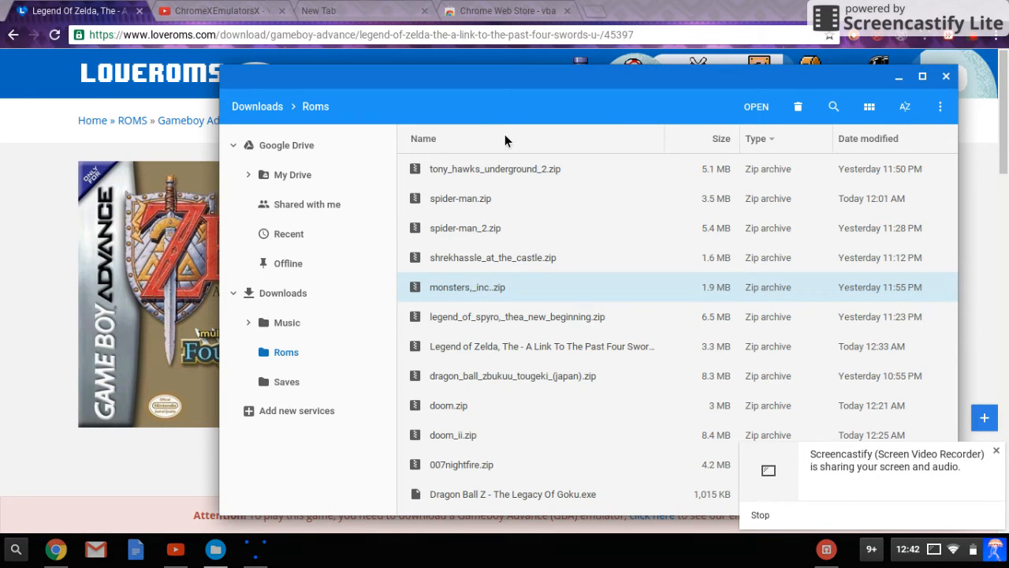
{"action": "left_click", "coordinate": [495, 169]}
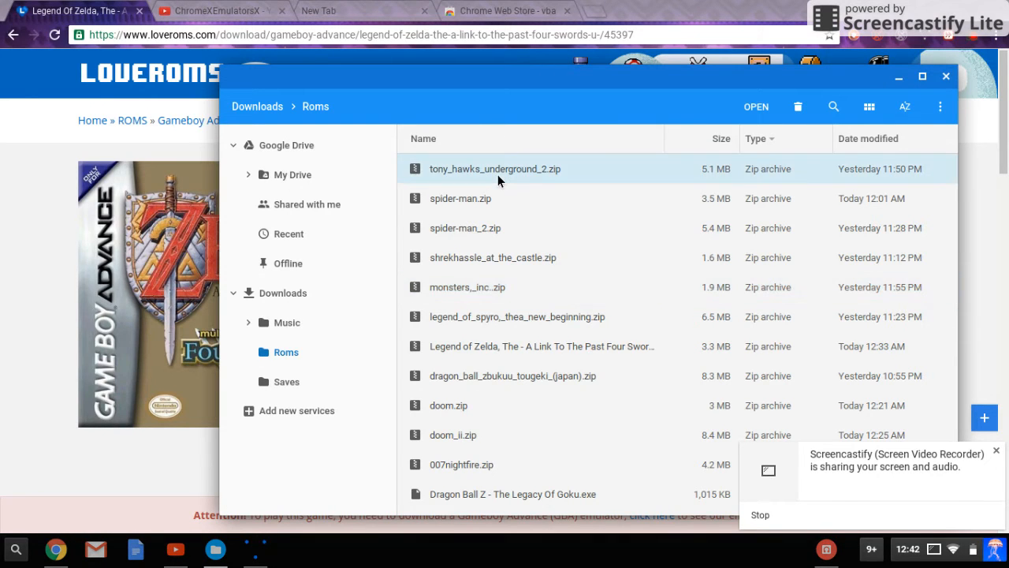
{"action": "double_click", "coordinate": [495, 168]}
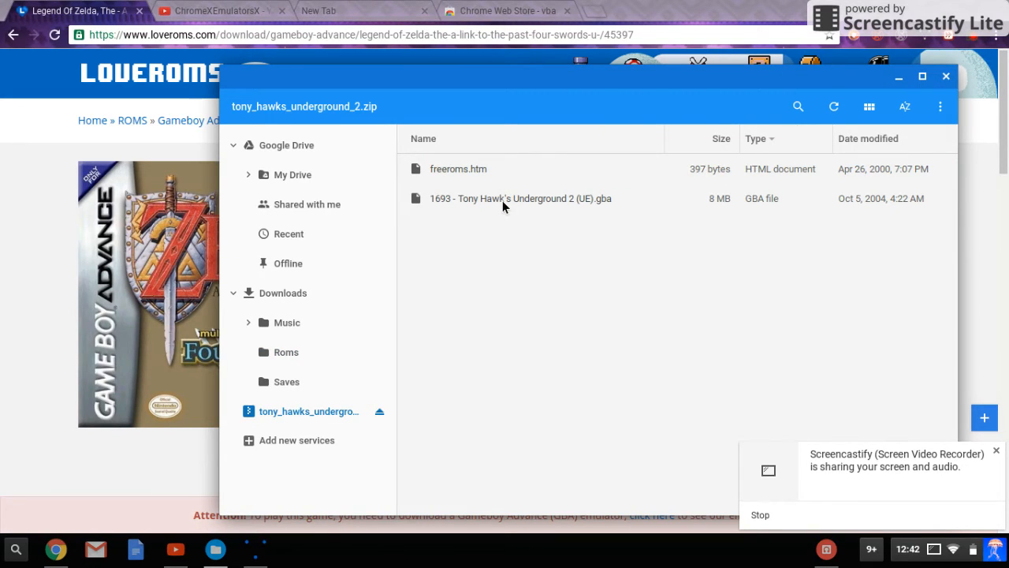
Launch '1693 - Tony Hawk's Underground 2 (UE).gba' from inside the zip
{"action": "left_click", "coordinate": [520, 198]}
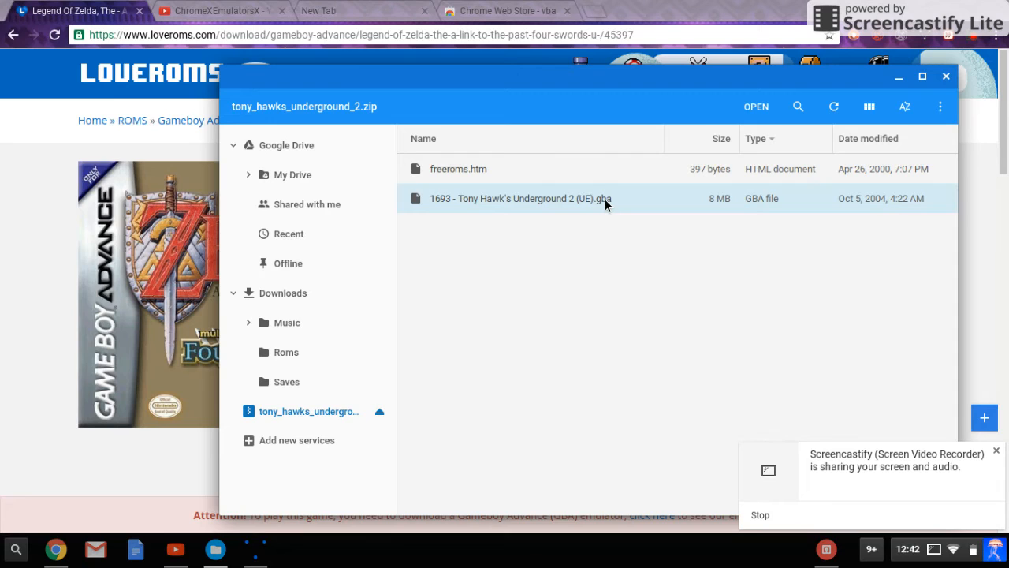
{"action": "double_click", "coordinate": [519, 199]}
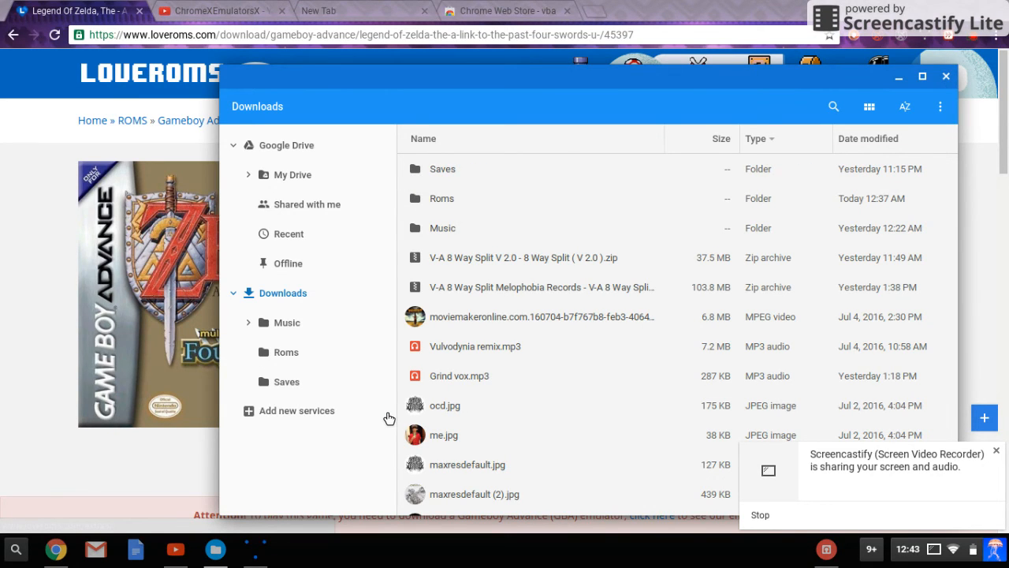
{"action": "mouse_move", "coordinate": [461, 204]}
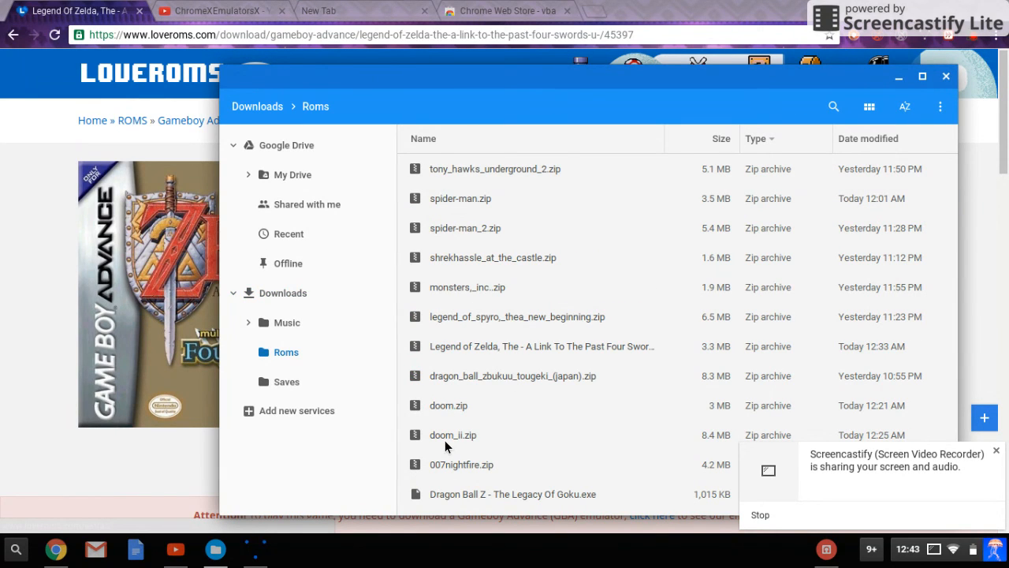
{"action": "mouse_move", "coordinate": [770, 521]}
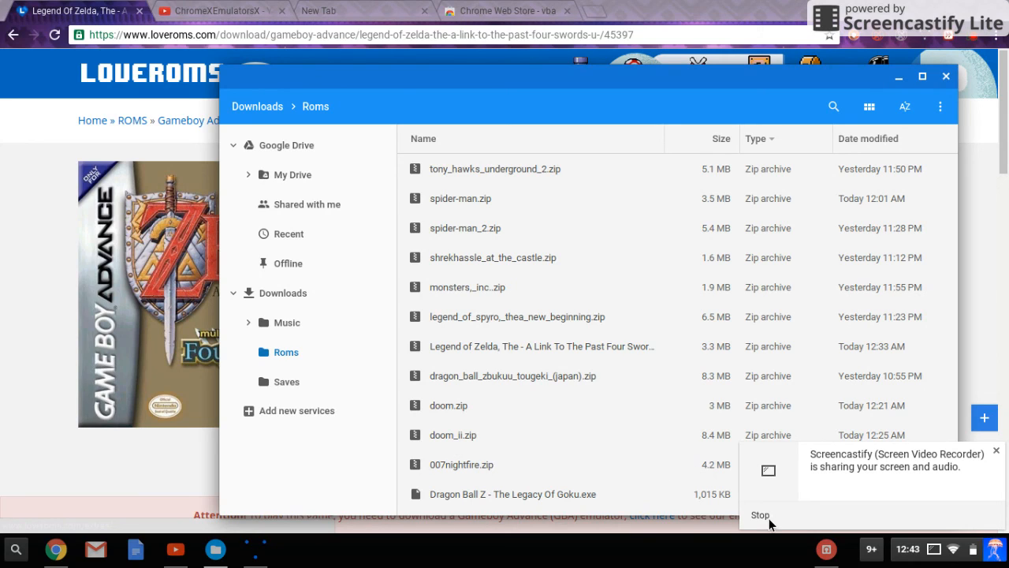